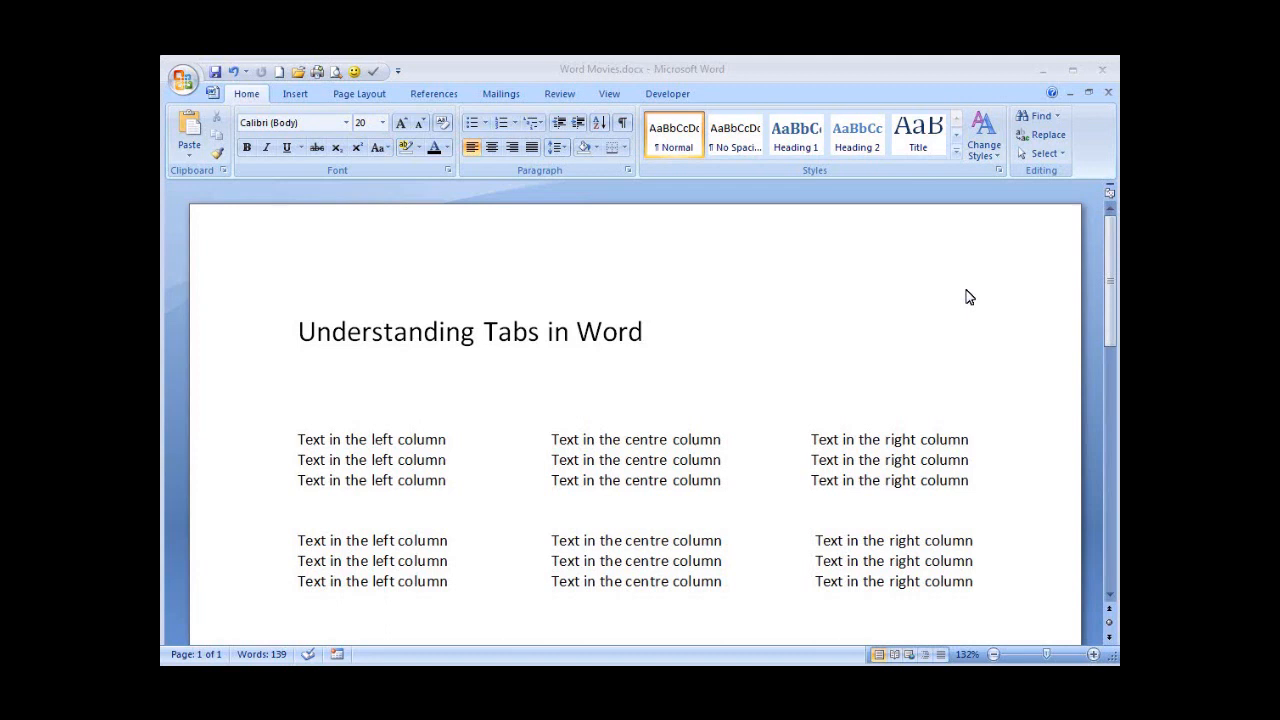
# - Turn on the ruler from the View tab, then place the cursor after the title
pyautogui.click(644, 331)
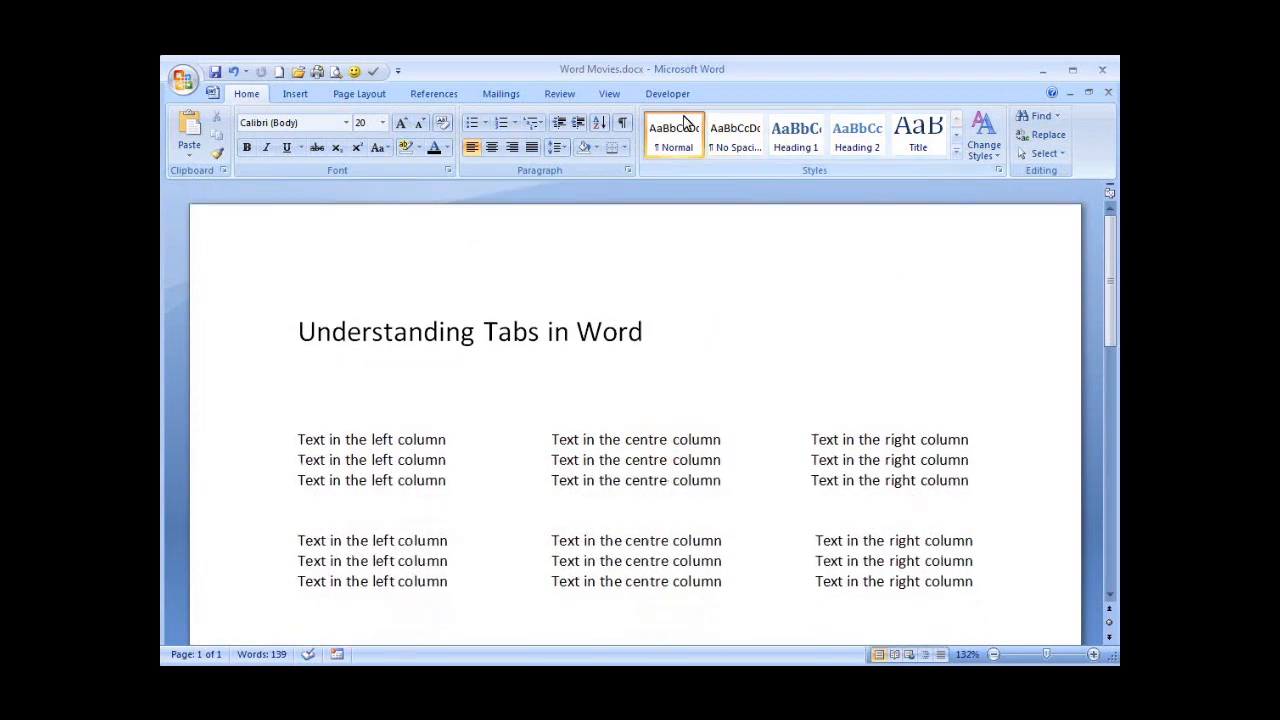
pyautogui.click(609, 93)
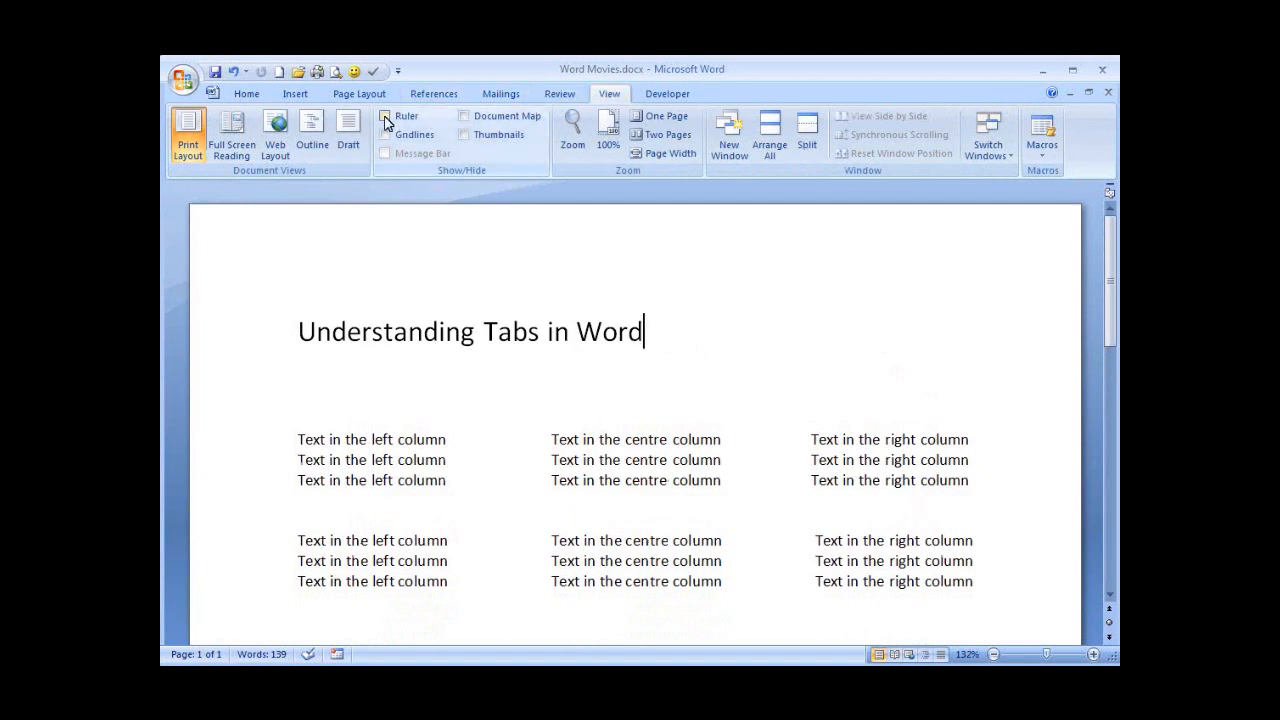
pyautogui.click(385, 116)
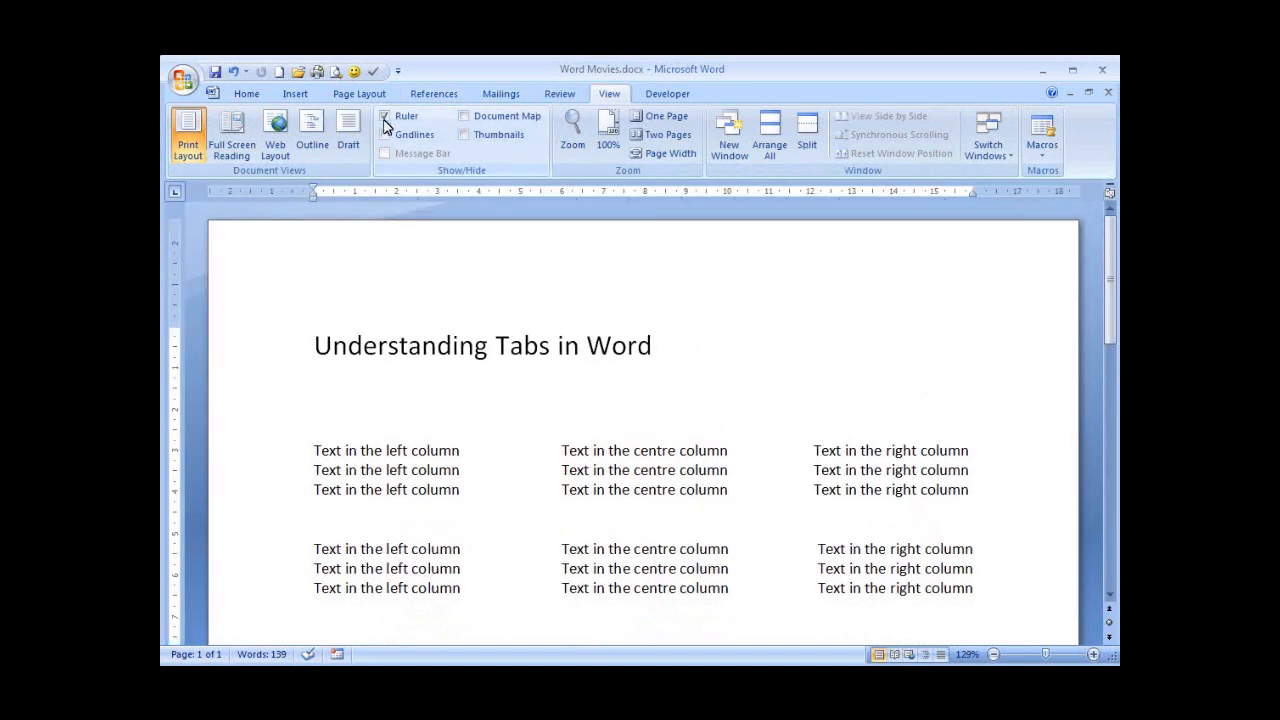
pyautogui.click(386, 115)
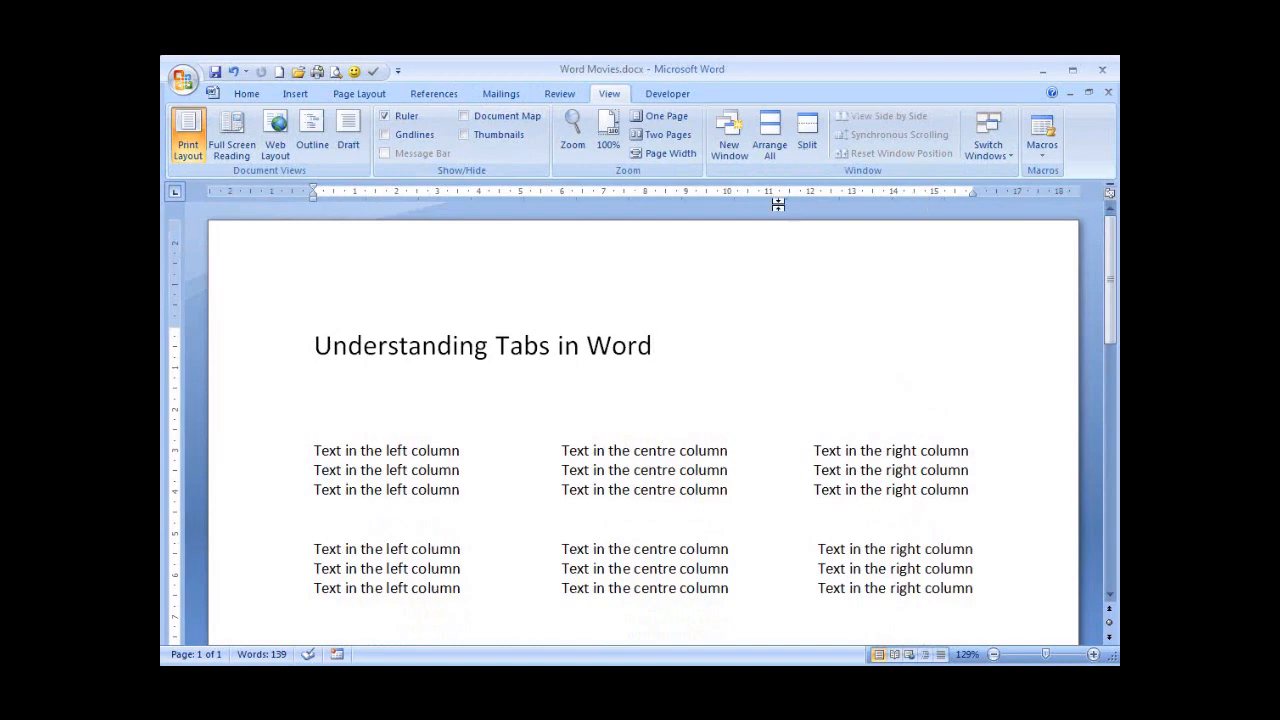
pyautogui.click(653, 345)
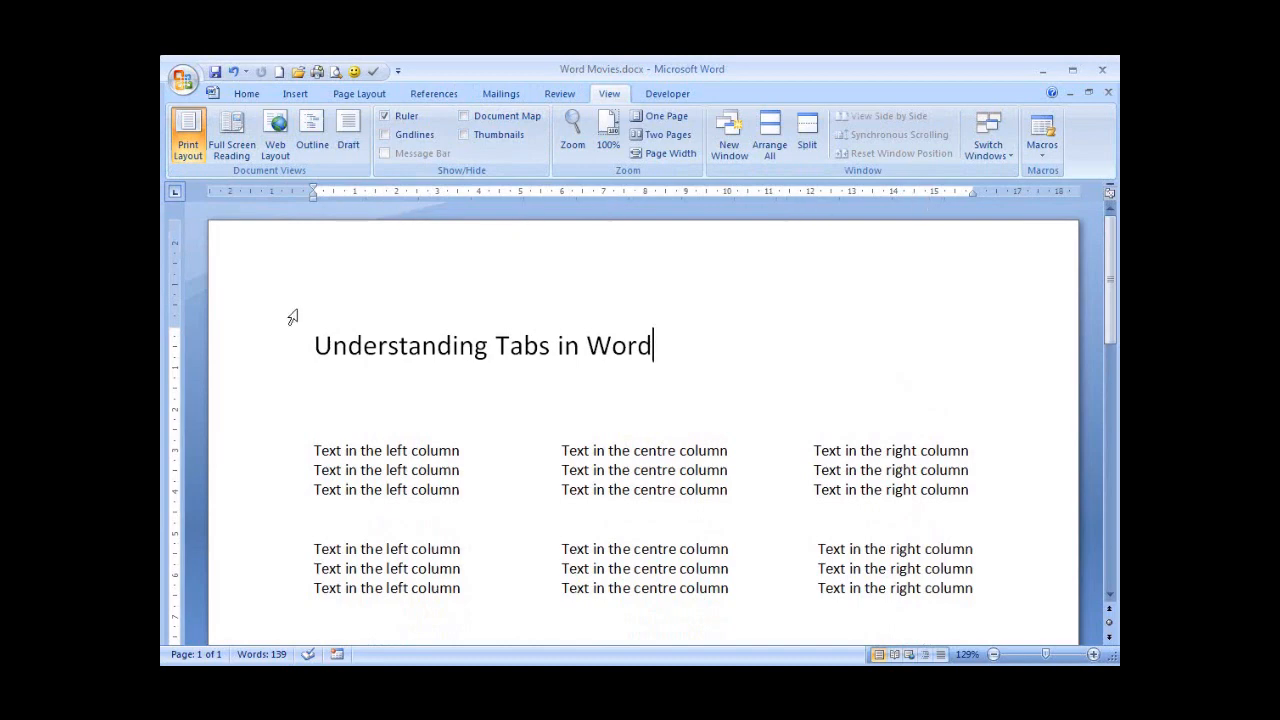
pyautogui.moveTo(185, 557)
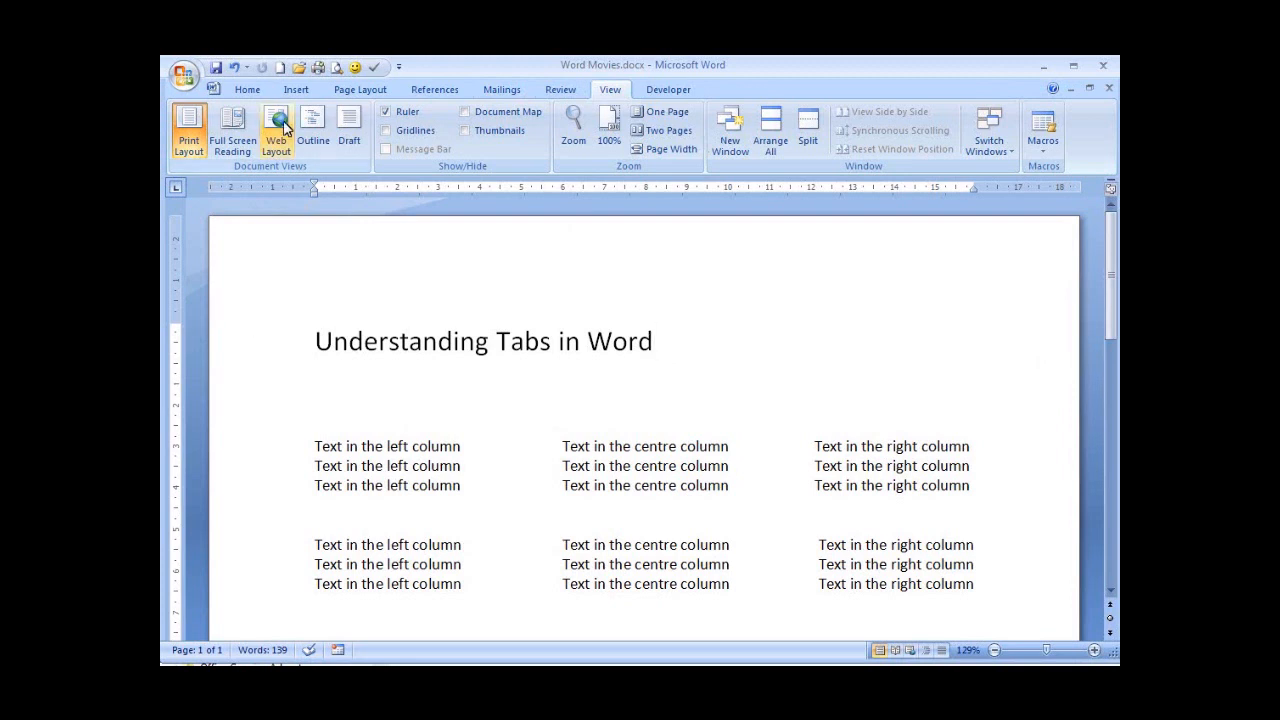
# - Turn on Show/Hide ¶ on the Home tab to display formatting marks
pyautogui.click(247, 89)
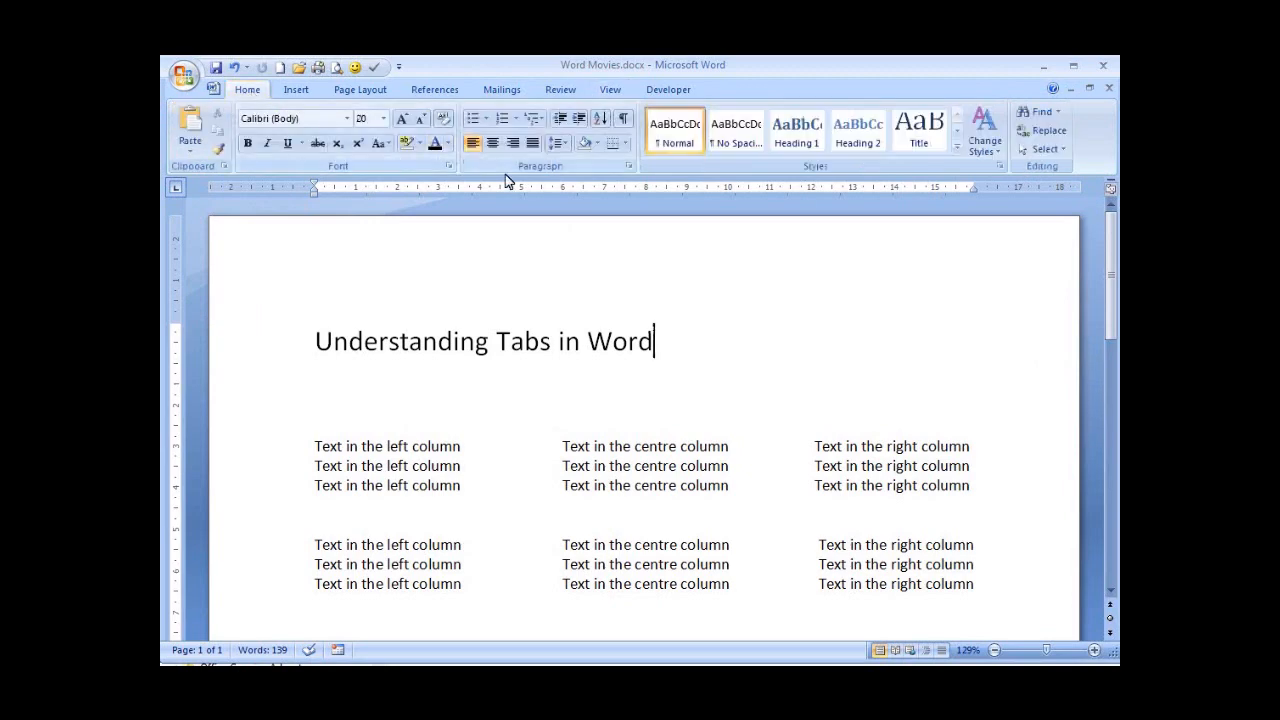
pyautogui.moveTo(588, 178)
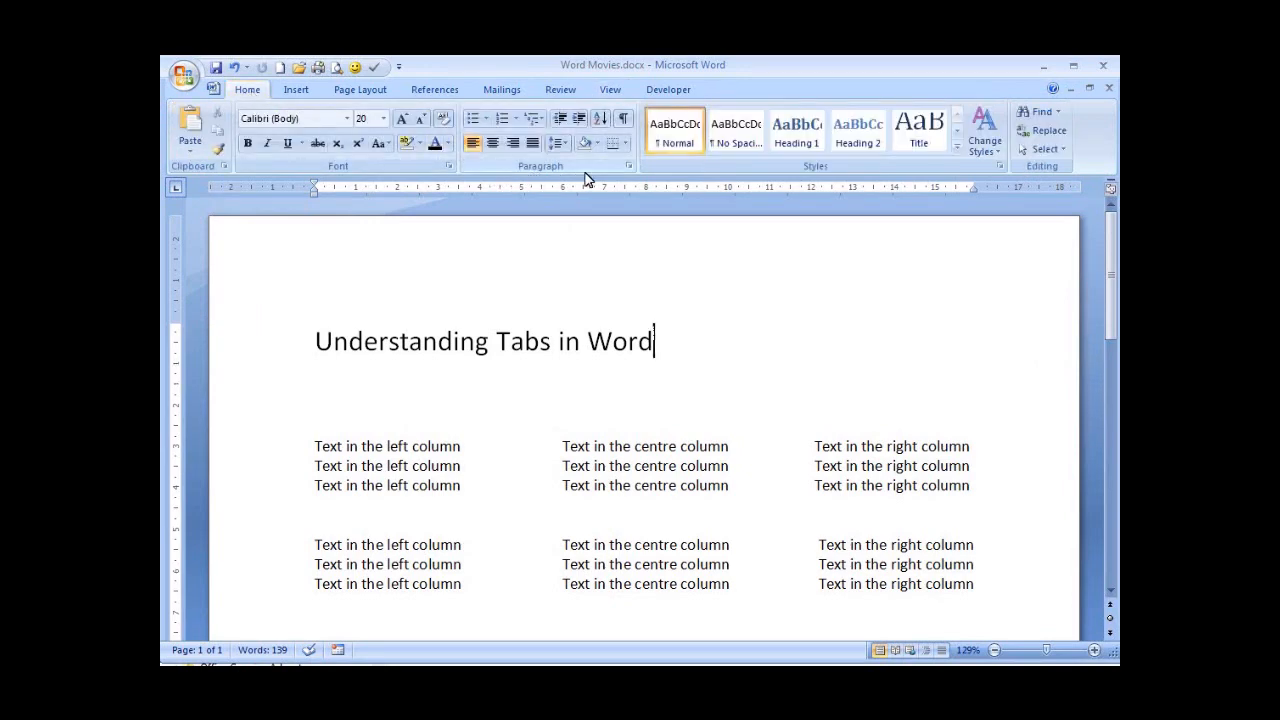
pyautogui.moveTo(623, 118)
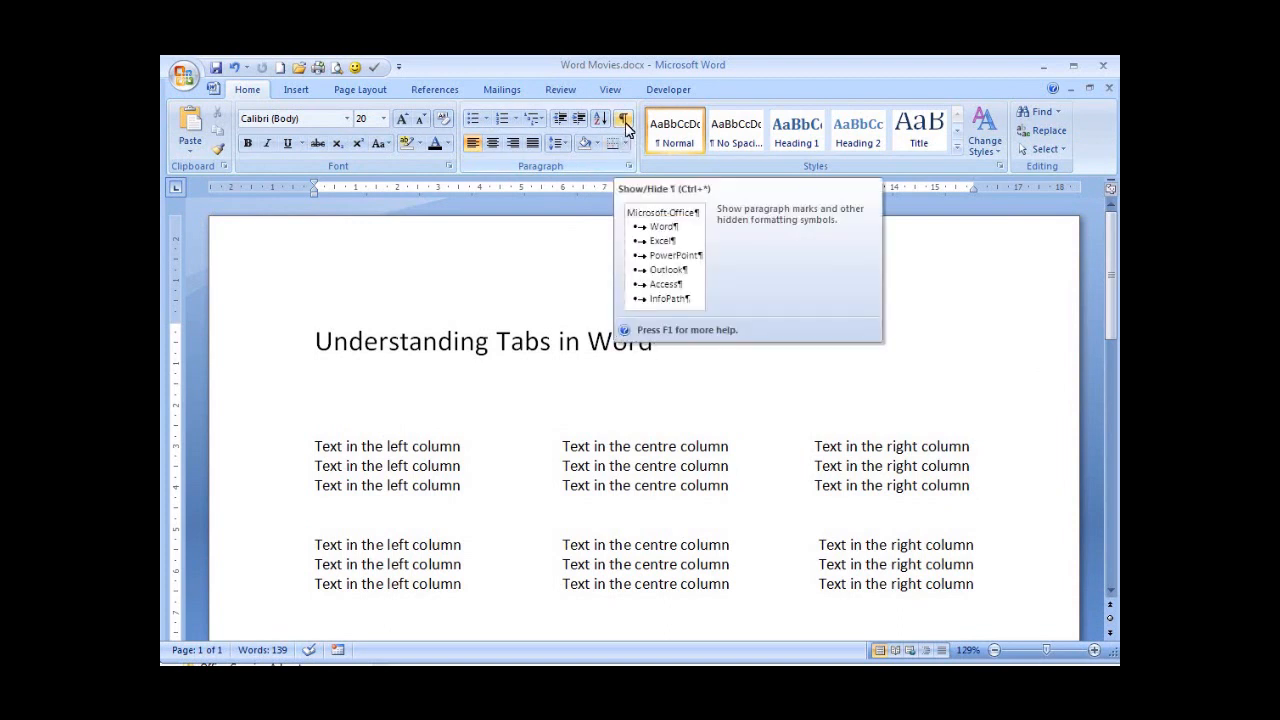
pyautogui.click(623, 118)
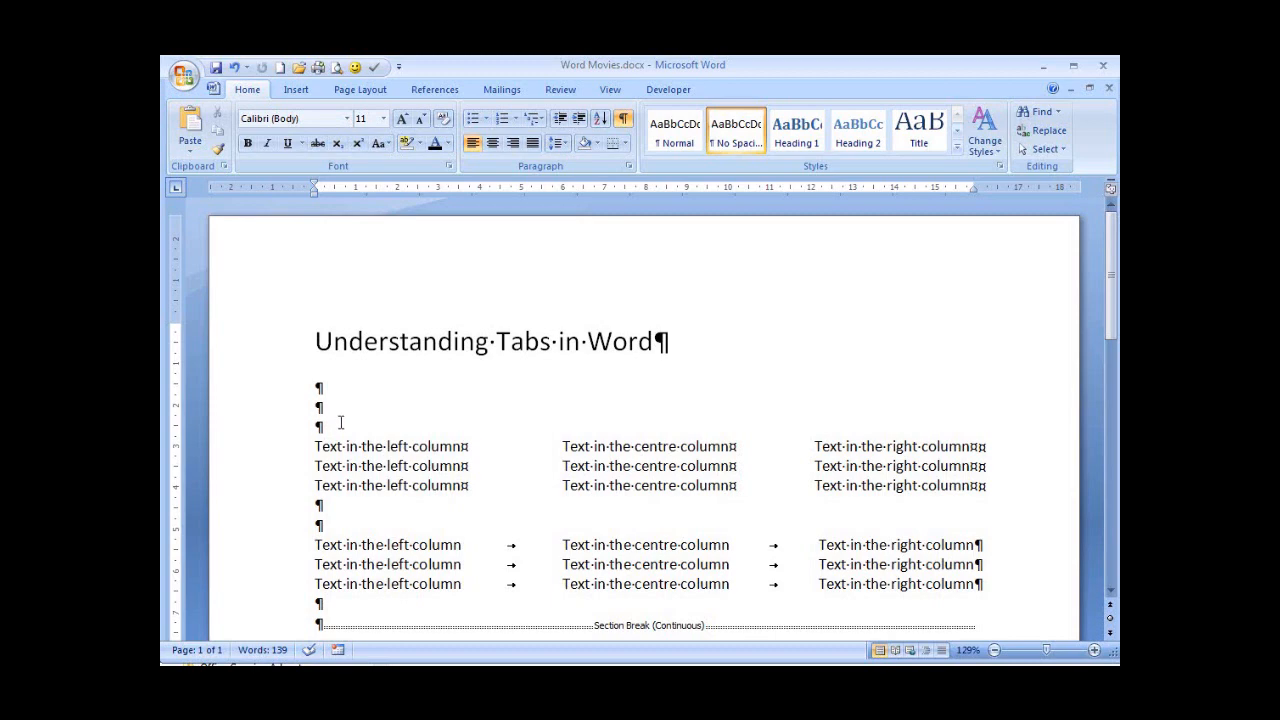
pyautogui.scroll(-3)
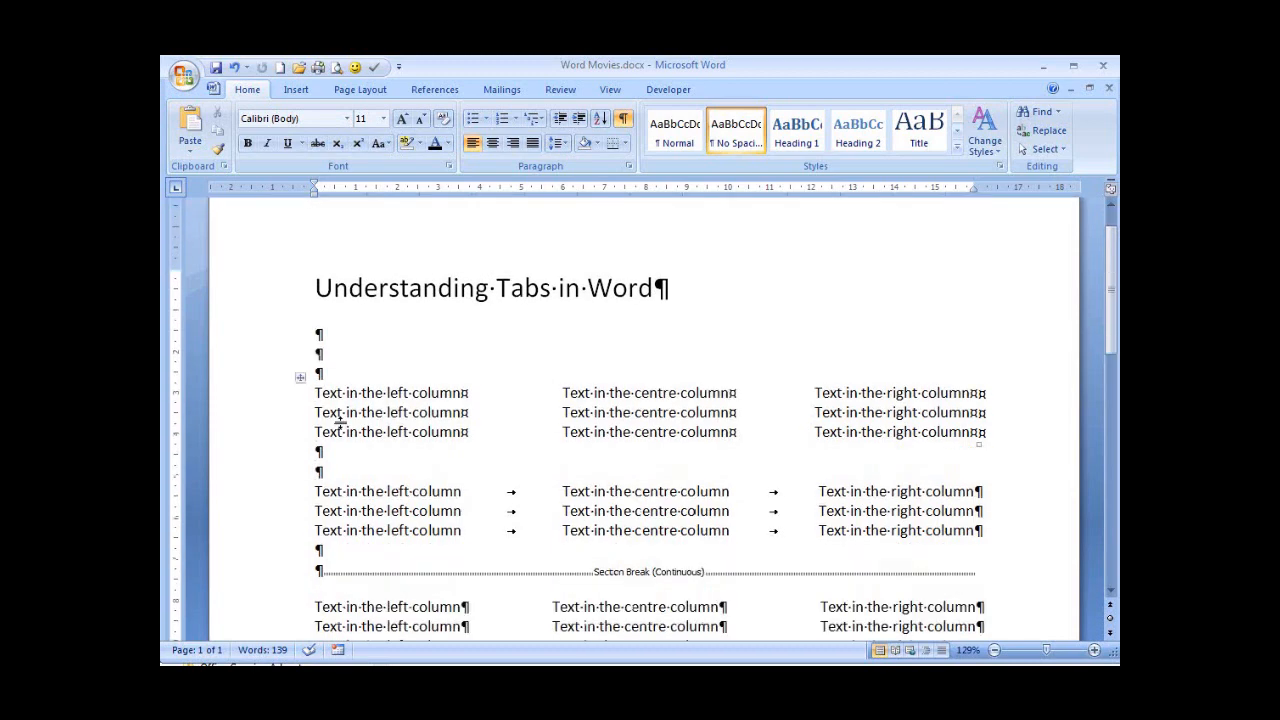
pyautogui.scroll(-3)
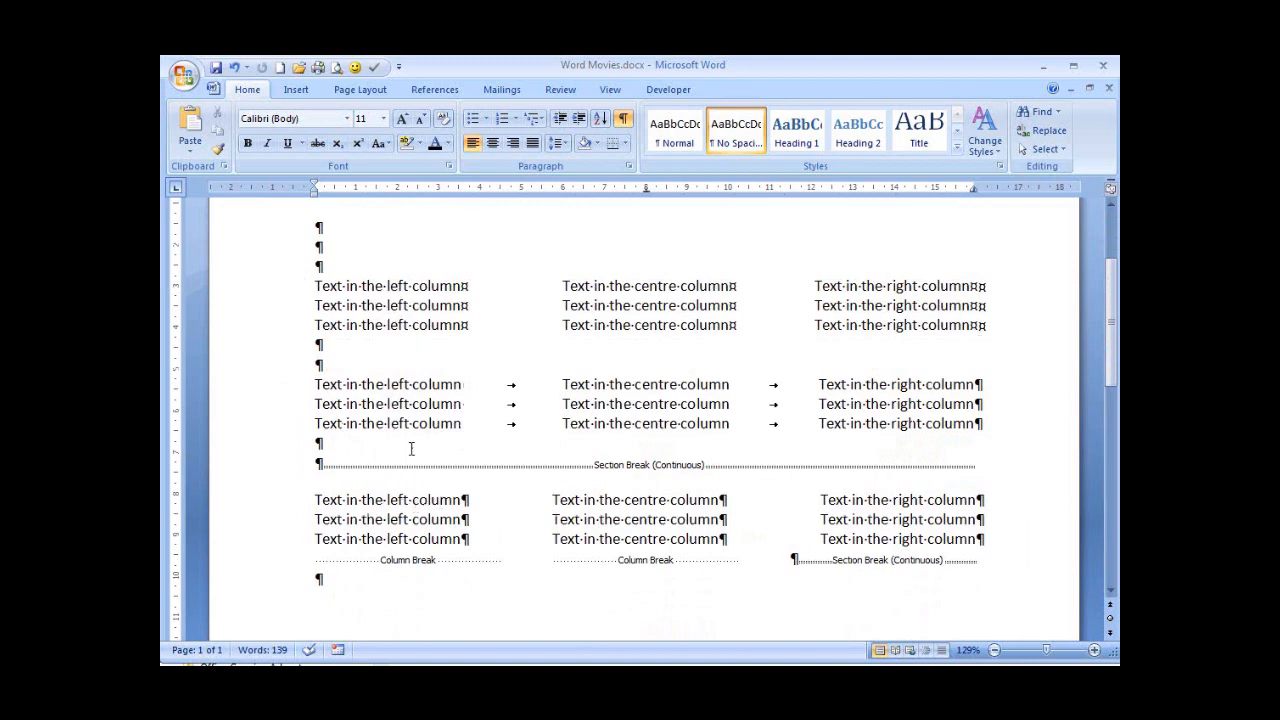
pyautogui.click(391, 404)
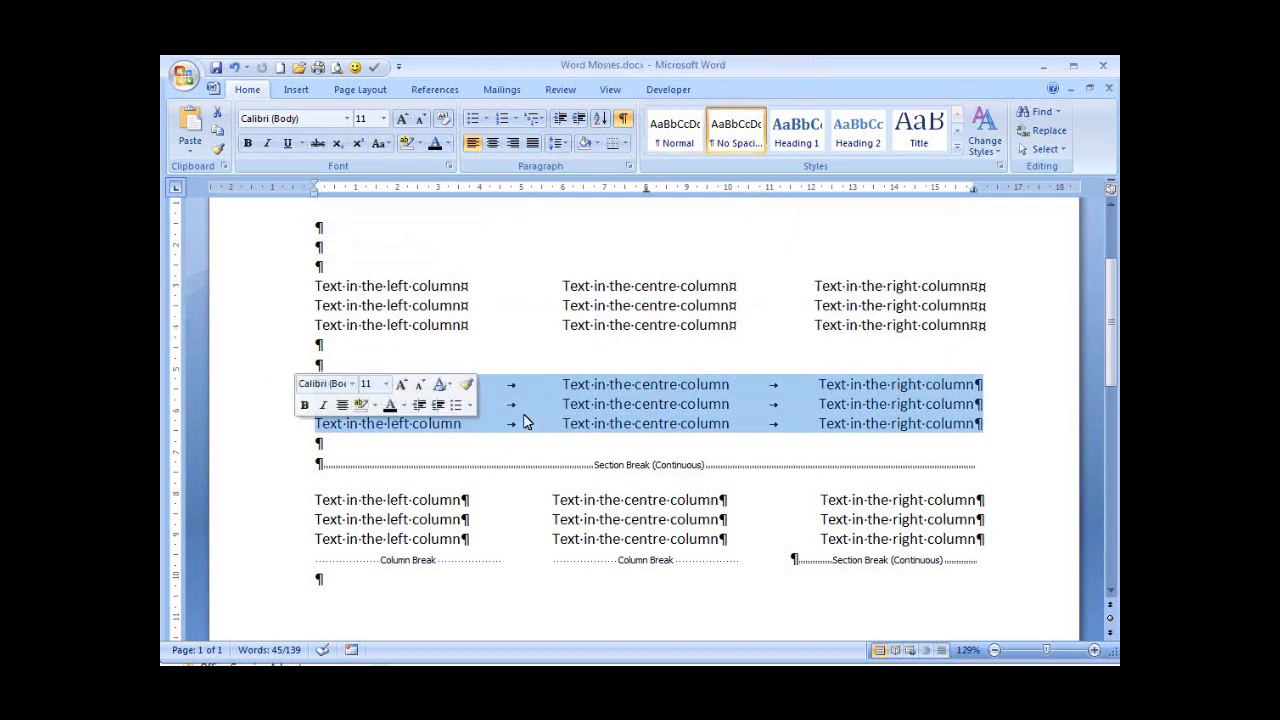
pyautogui.moveTo(662, 215)
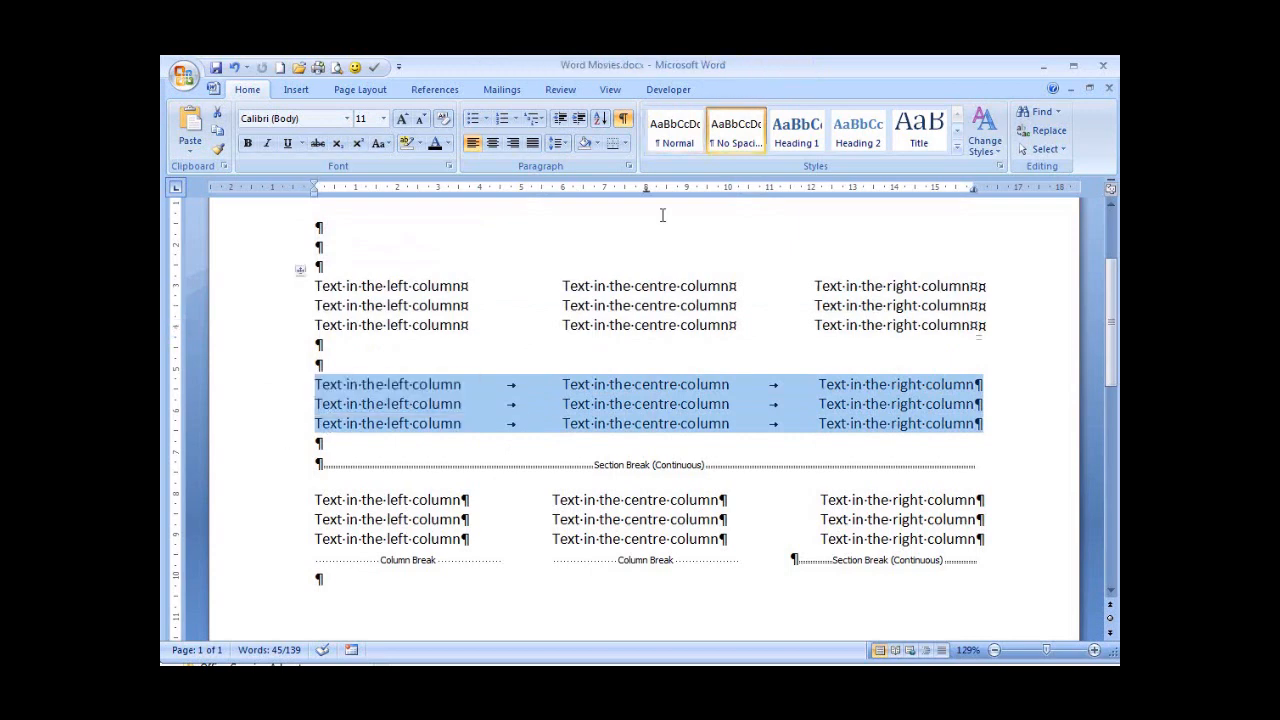
pyautogui.moveTo(648, 192)
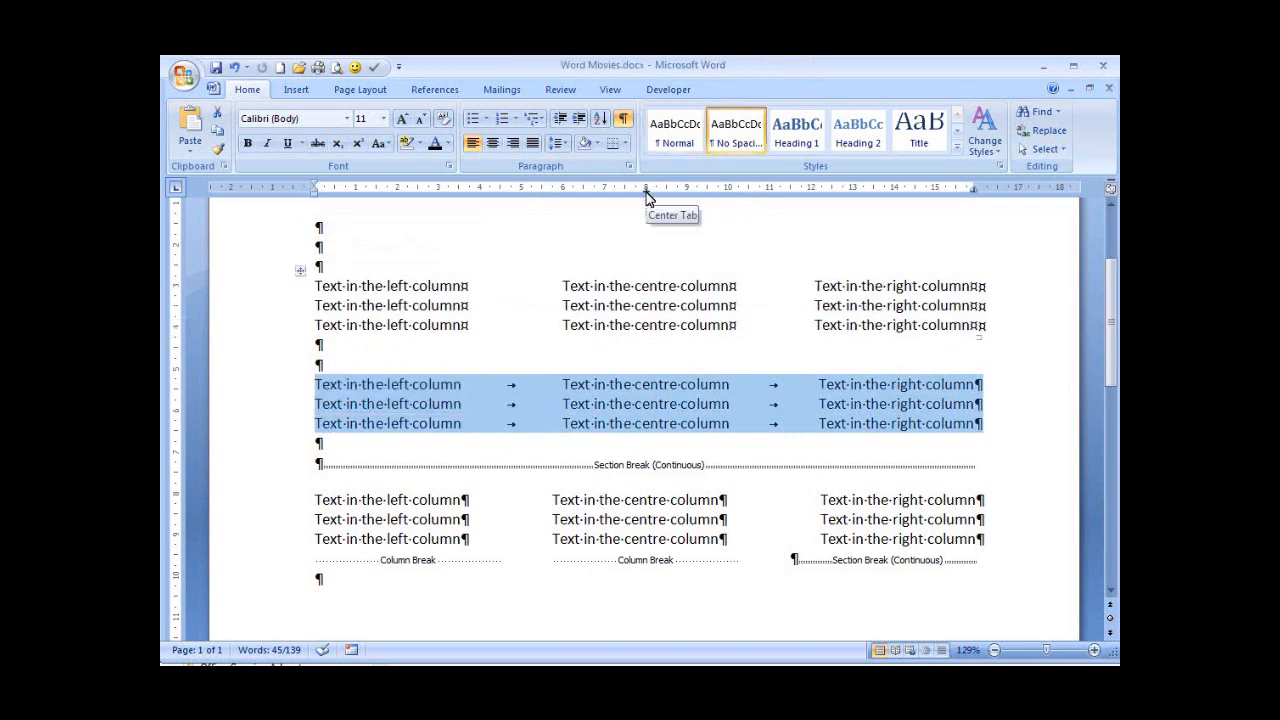
pyautogui.moveTo(970, 196)
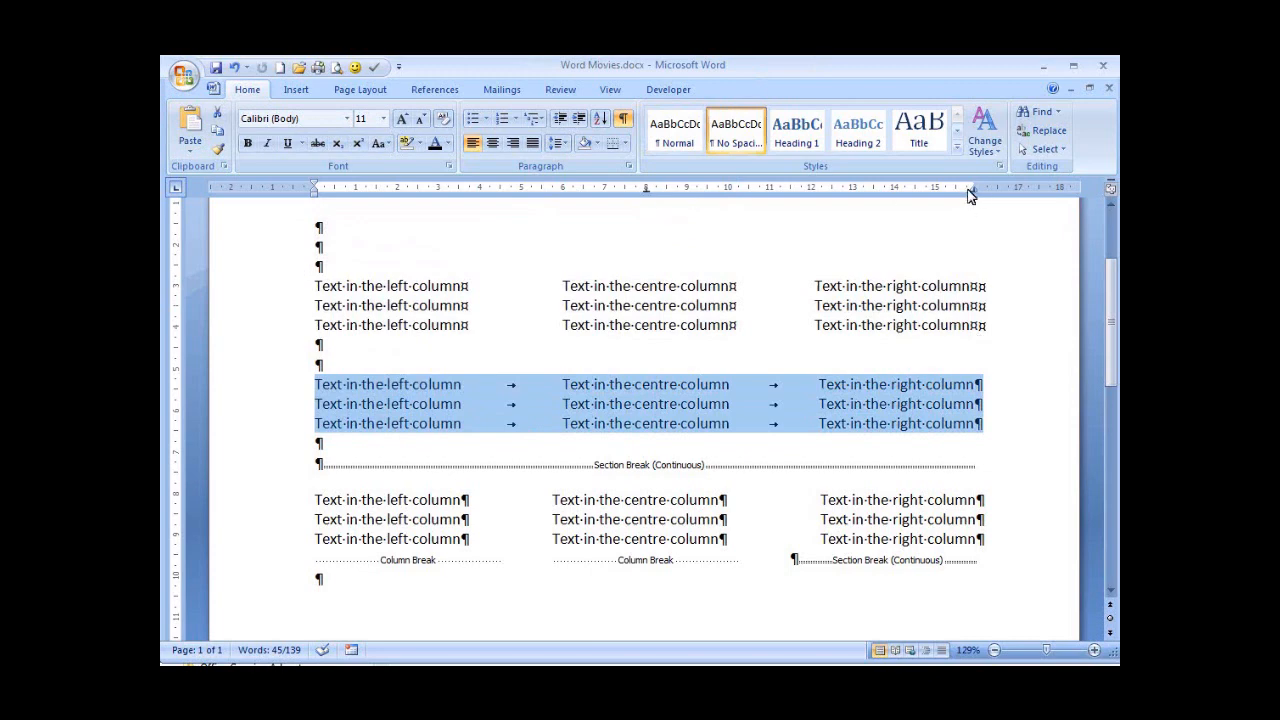
pyautogui.moveTo(975, 189)
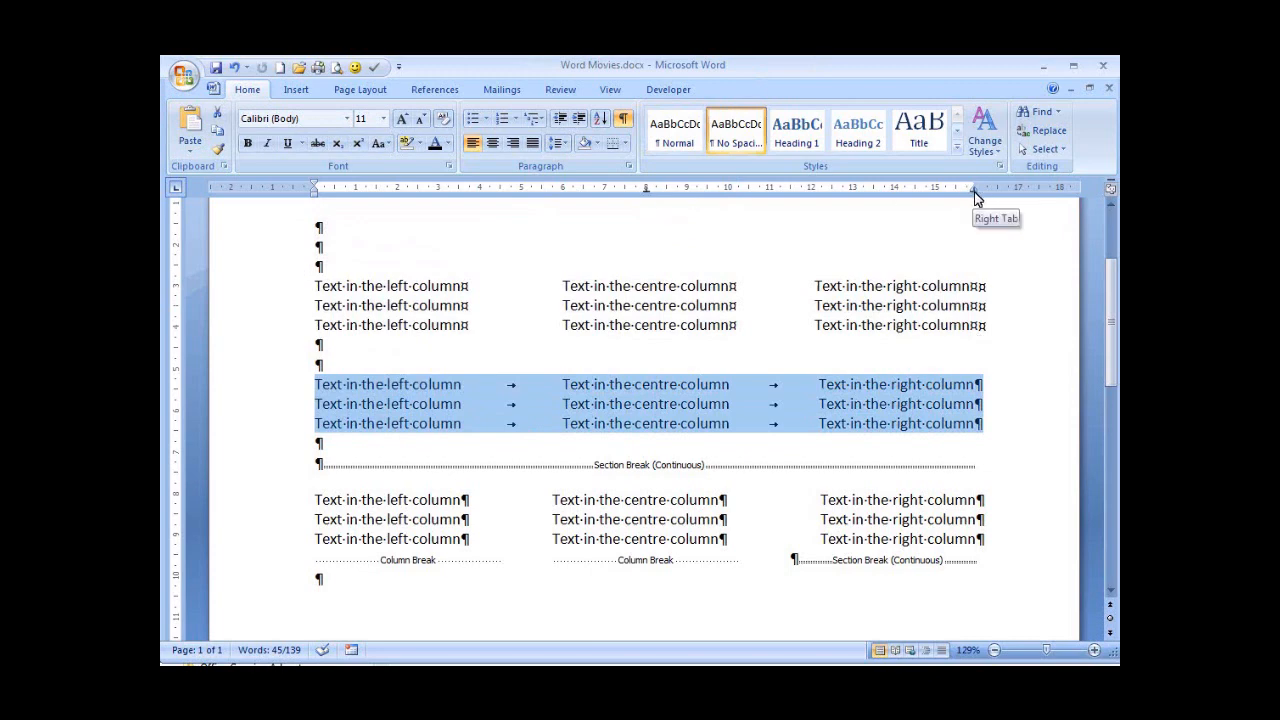
pyautogui.moveTo(283, 510)
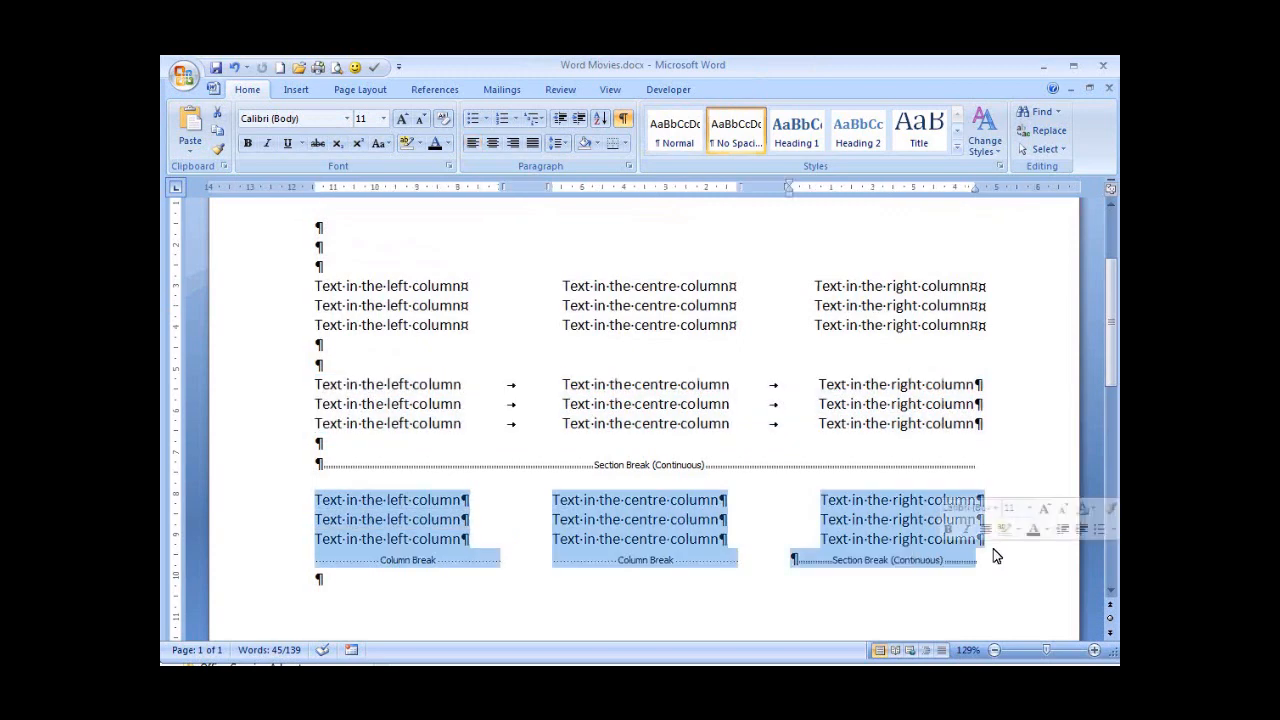
pyautogui.moveTo(990, 565)
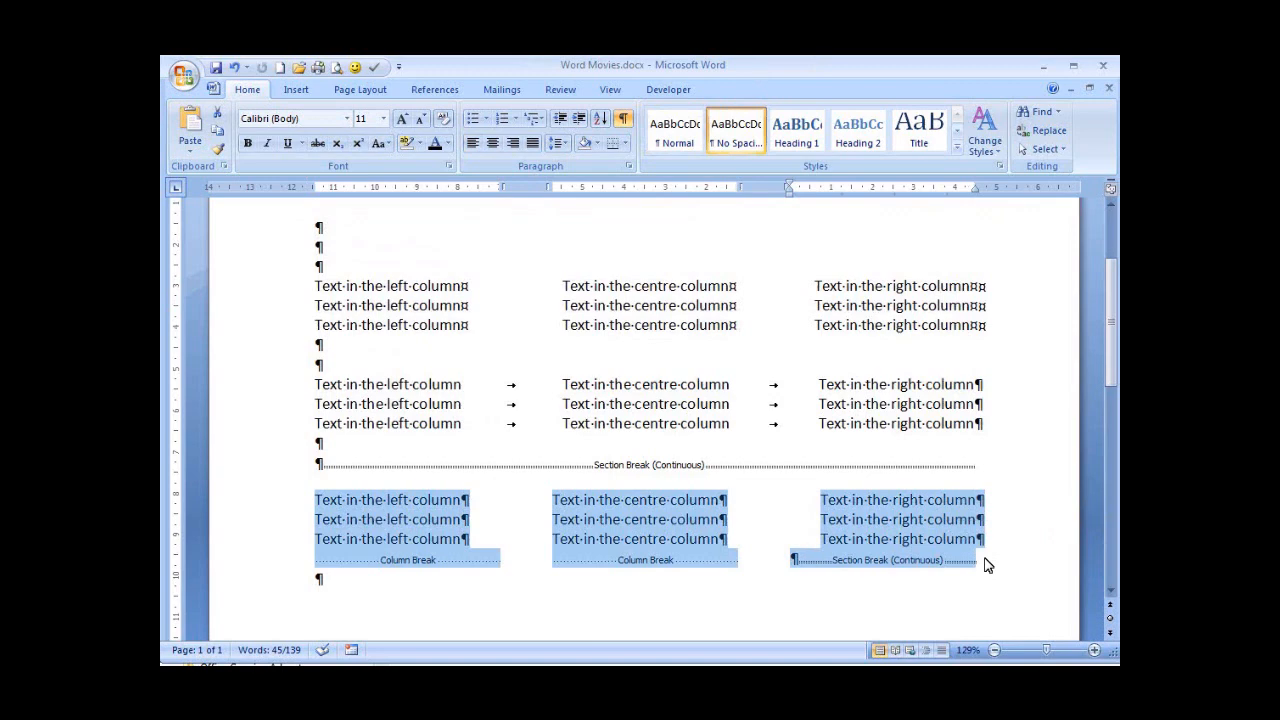
pyautogui.moveTo(762, 186)
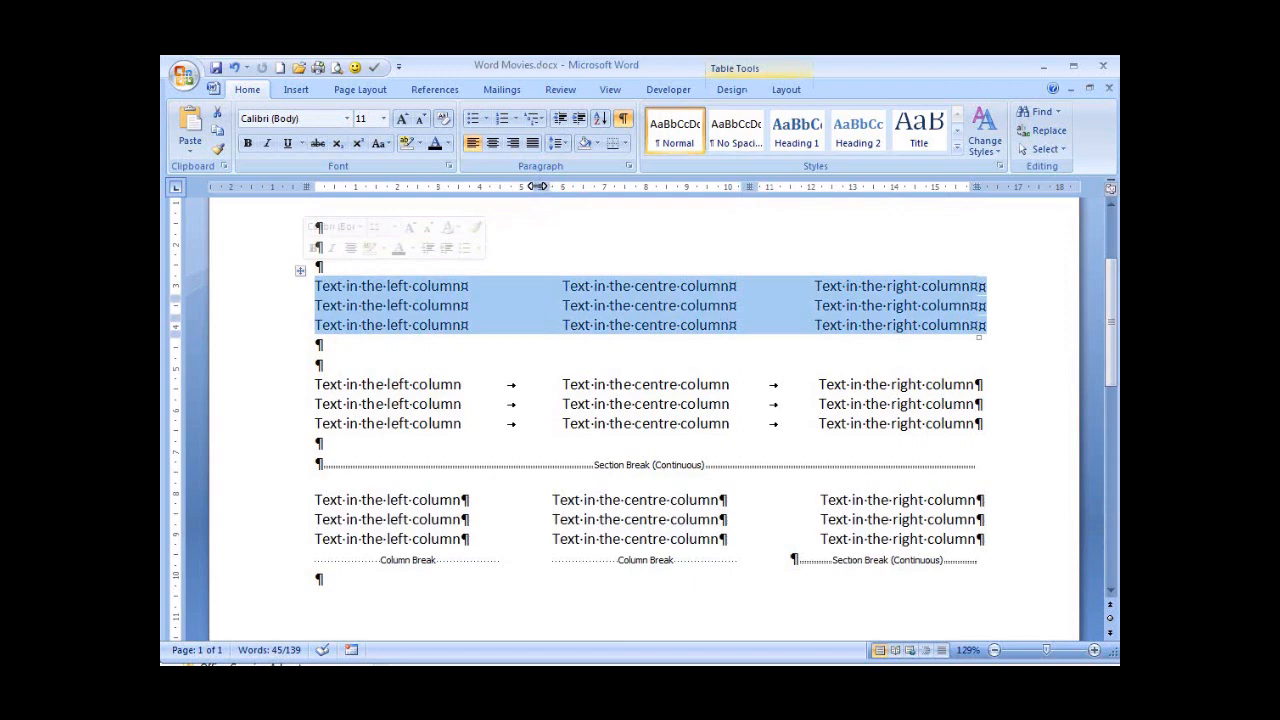
pyautogui.moveTo(538, 186)
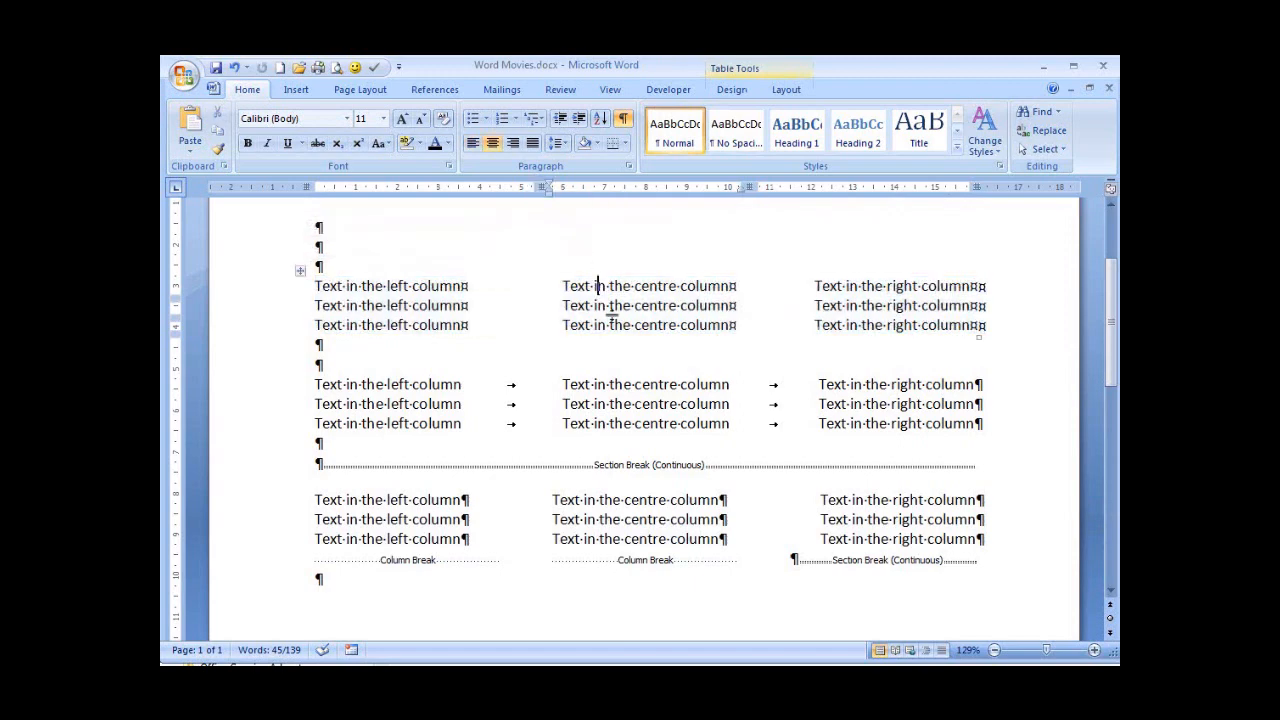
# - Type the heading 'Understanding Tabs in Word'
pyautogui.write('Understanding Tabs in Word')
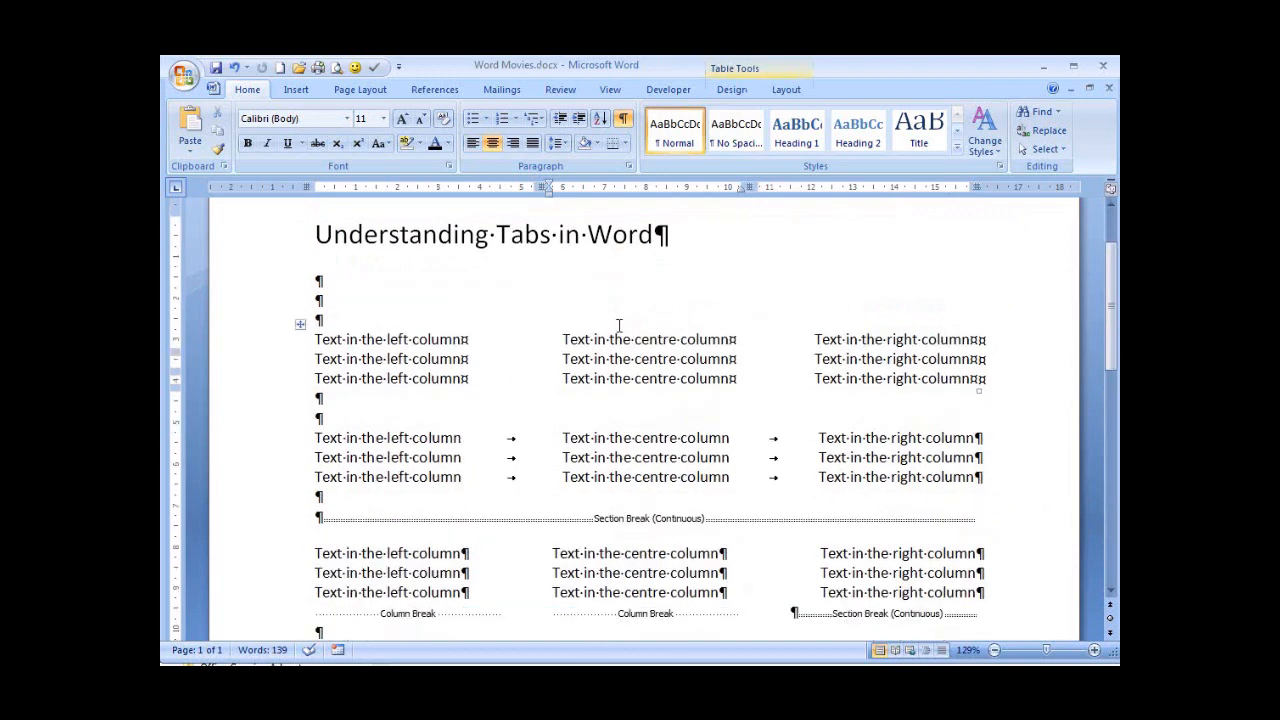
pyautogui.moveTo(612, 327)
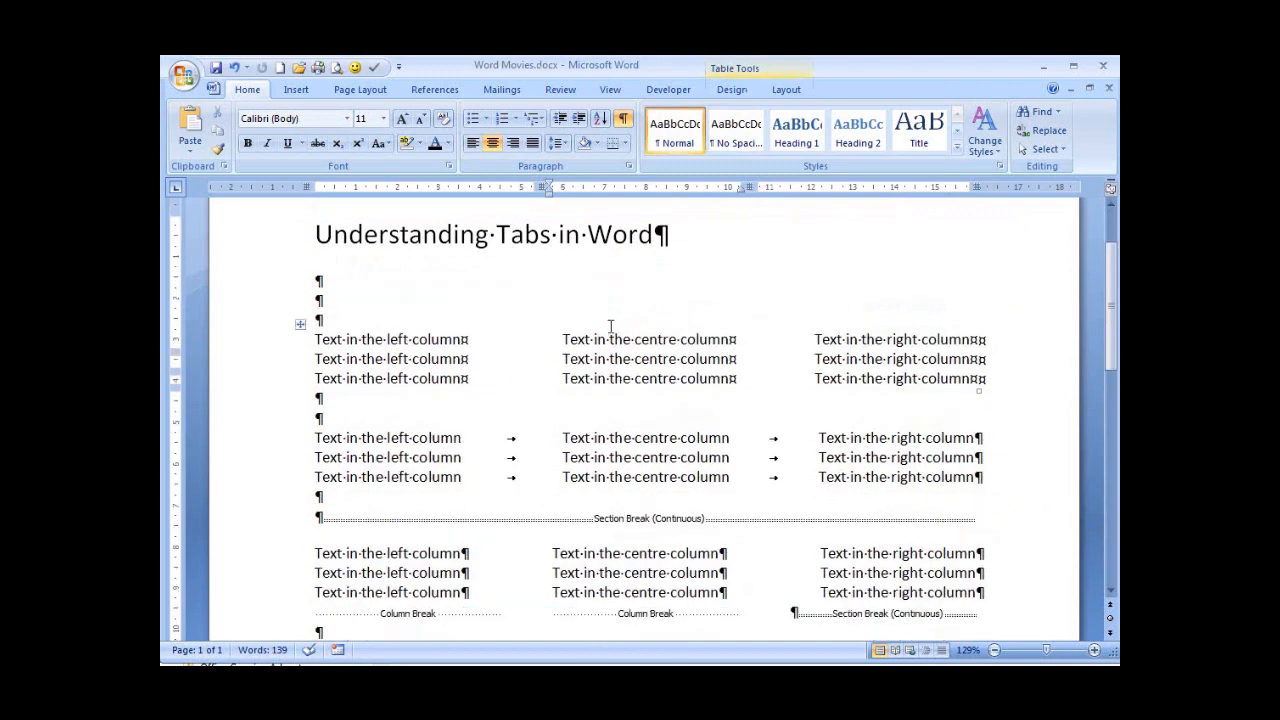
pyautogui.moveTo(210, 230)
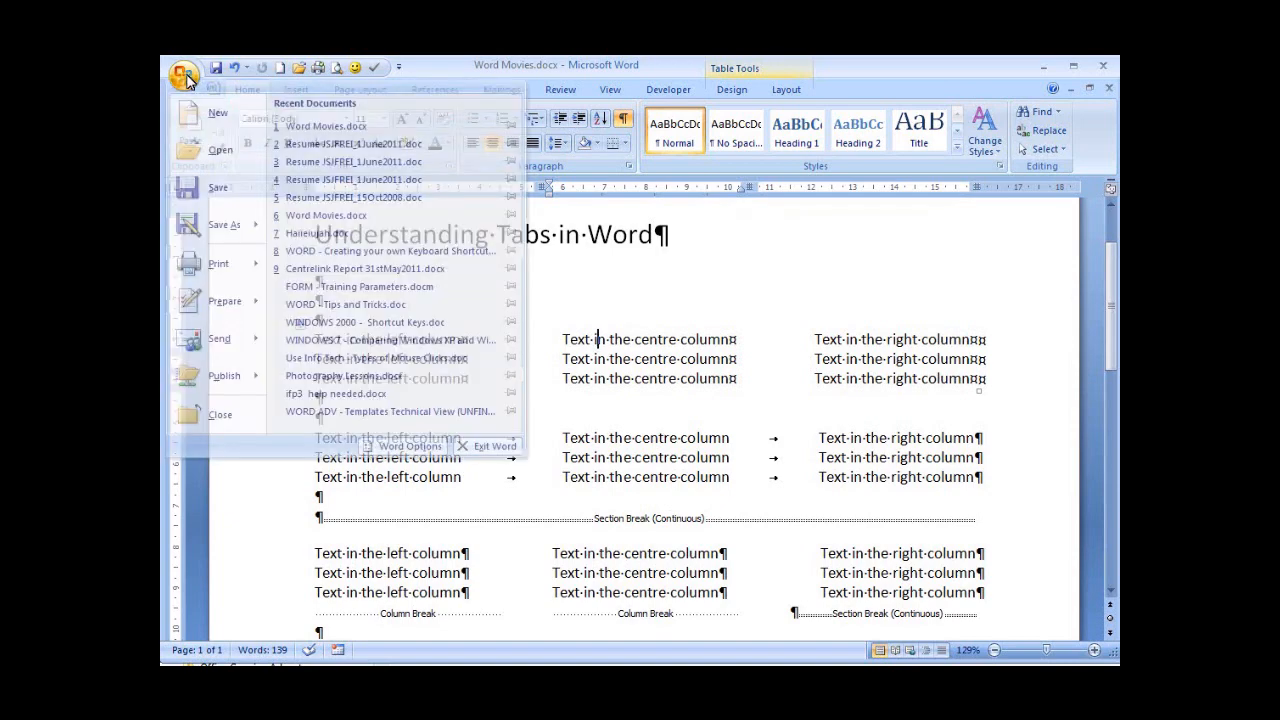
# - In Word Options > Advanced, turn on Show text boundaries and set Field shading to Always
pyautogui.click(188, 76)
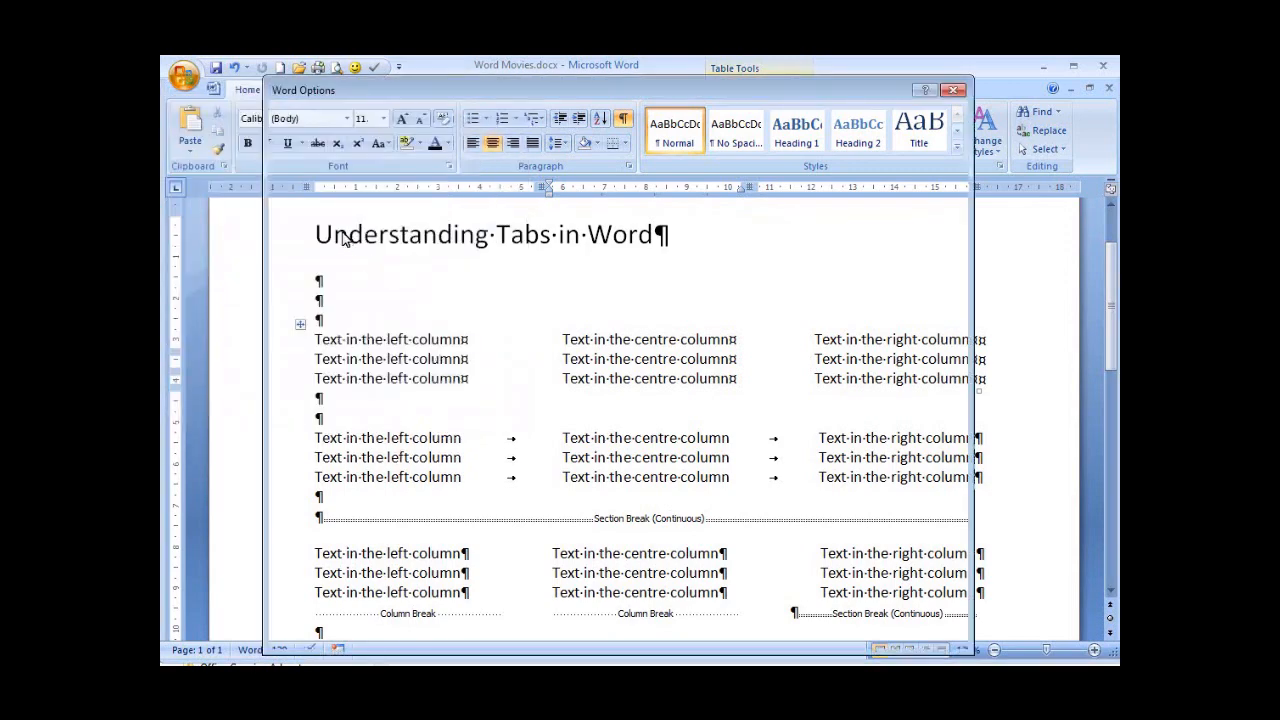
pyautogui.click(305, 211)
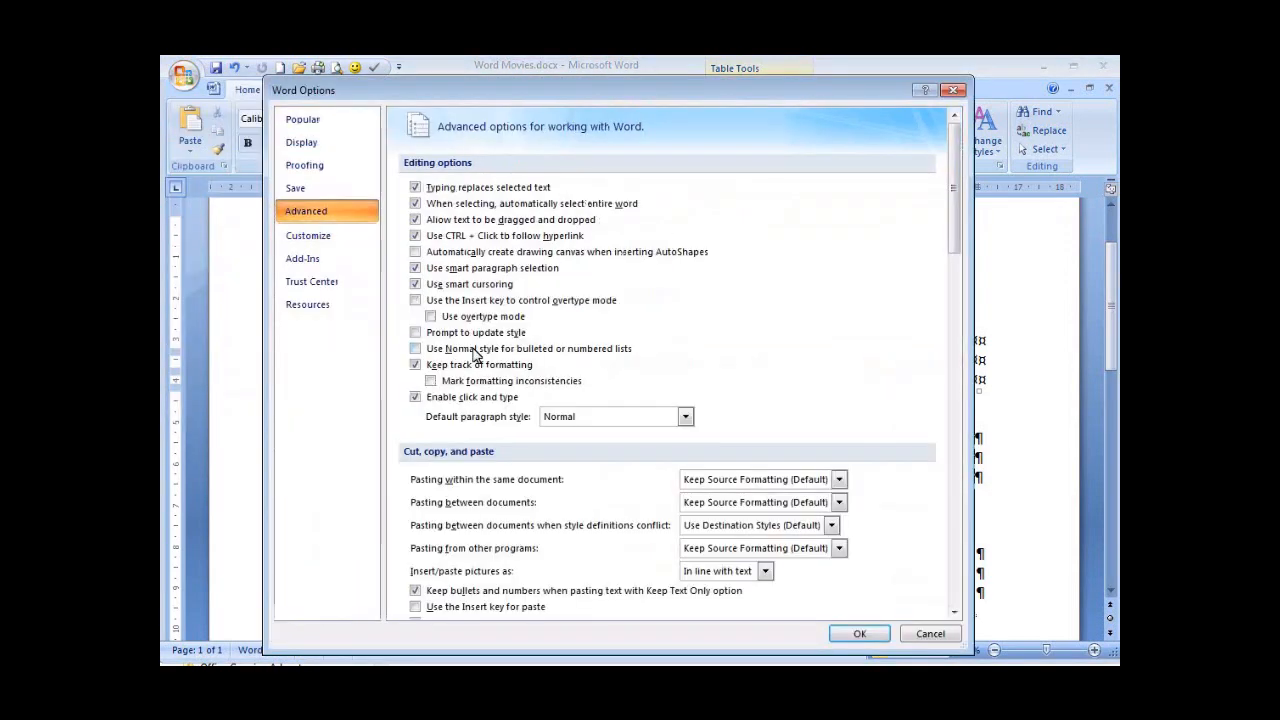
pyautogui.scroll(-3)
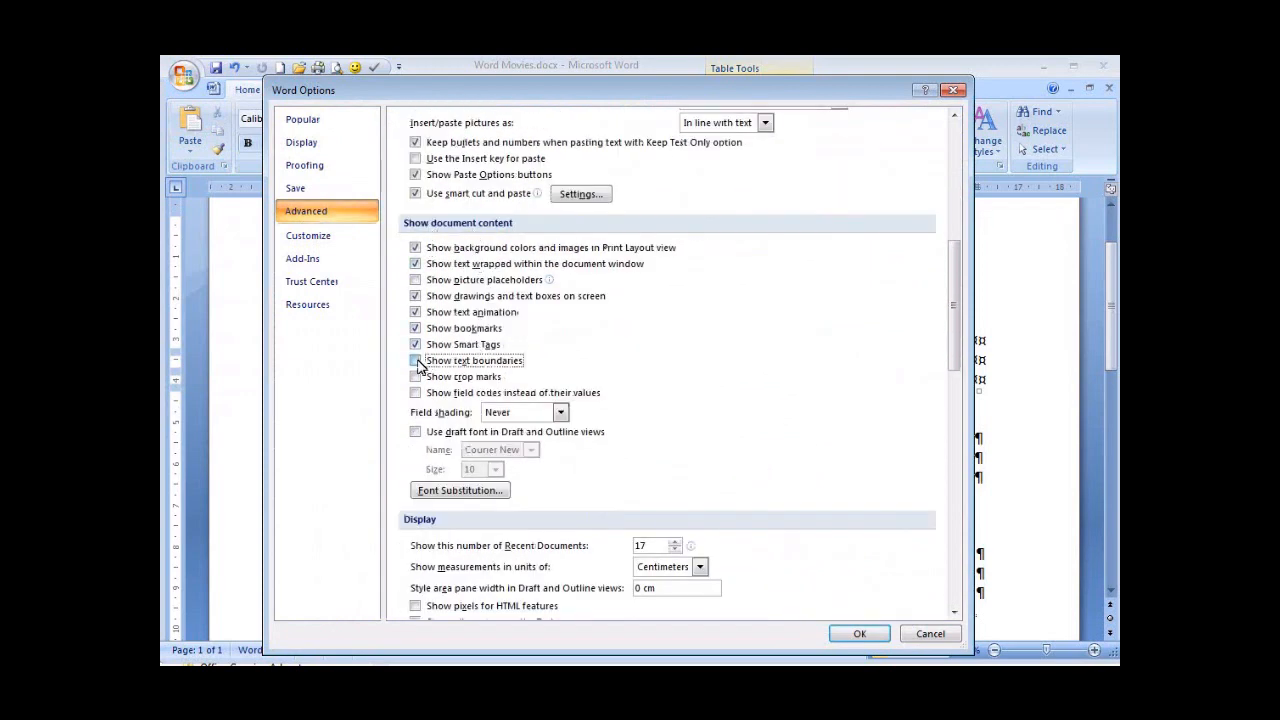
pyautogui.click(416, 377)
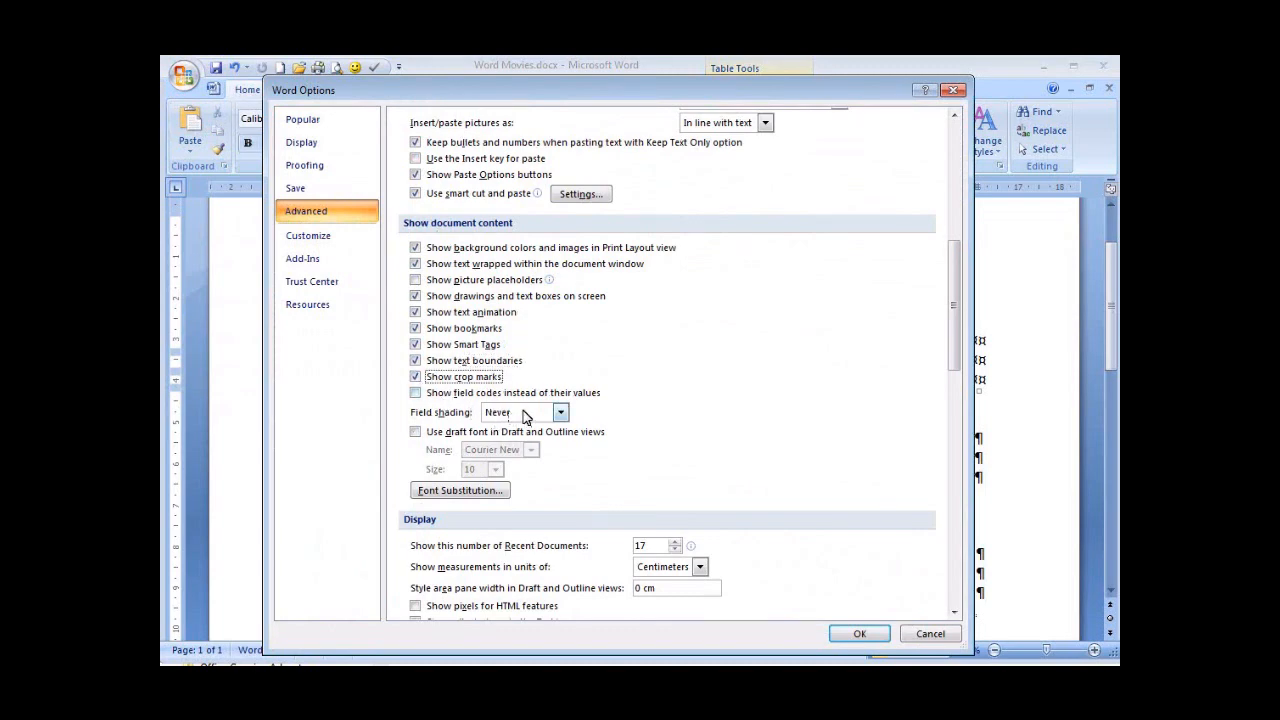
pyautogui.click(560, 412)
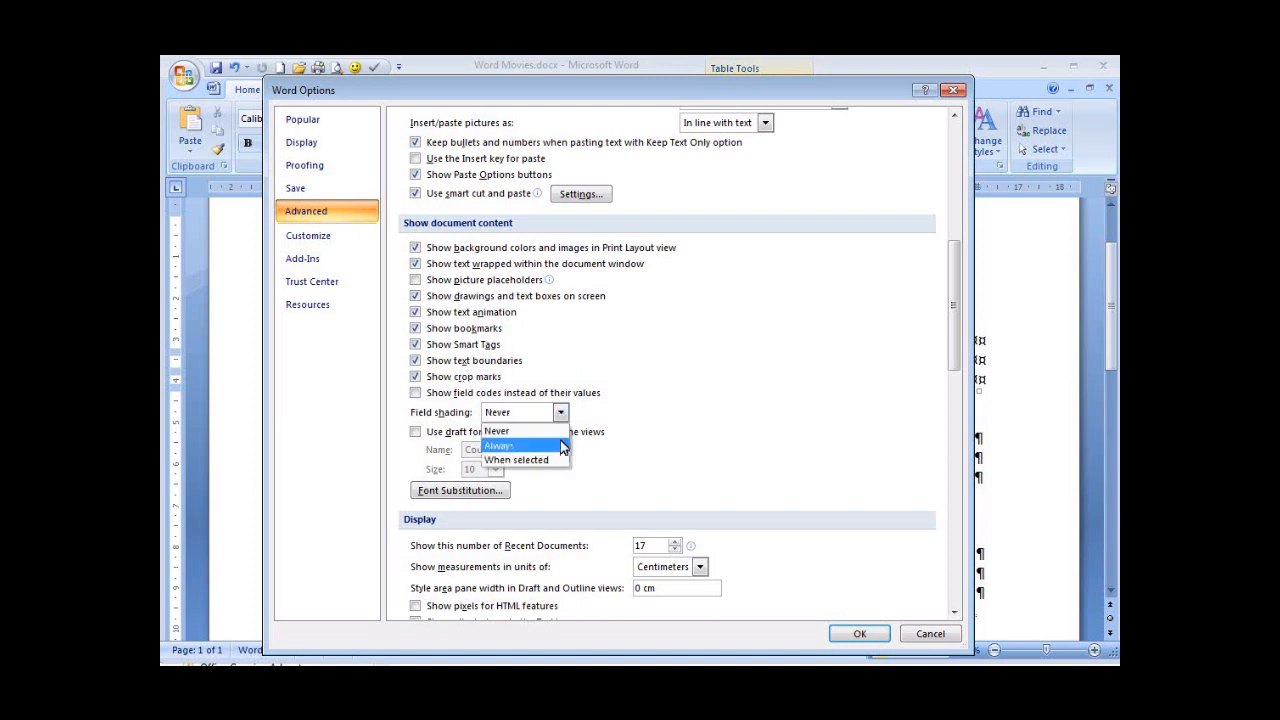
pyautogui.click(499, 446)
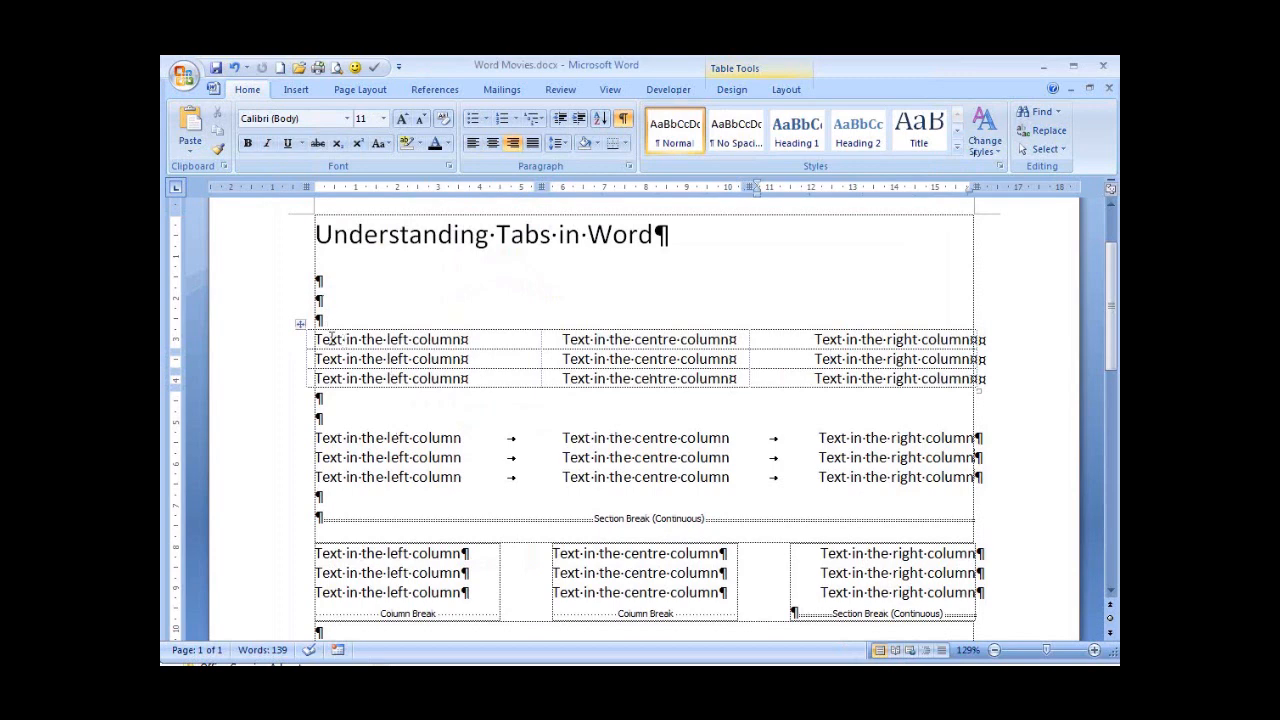
pyautogui.moveTo(317, 338); pyautogui.dragTo(690, 378)
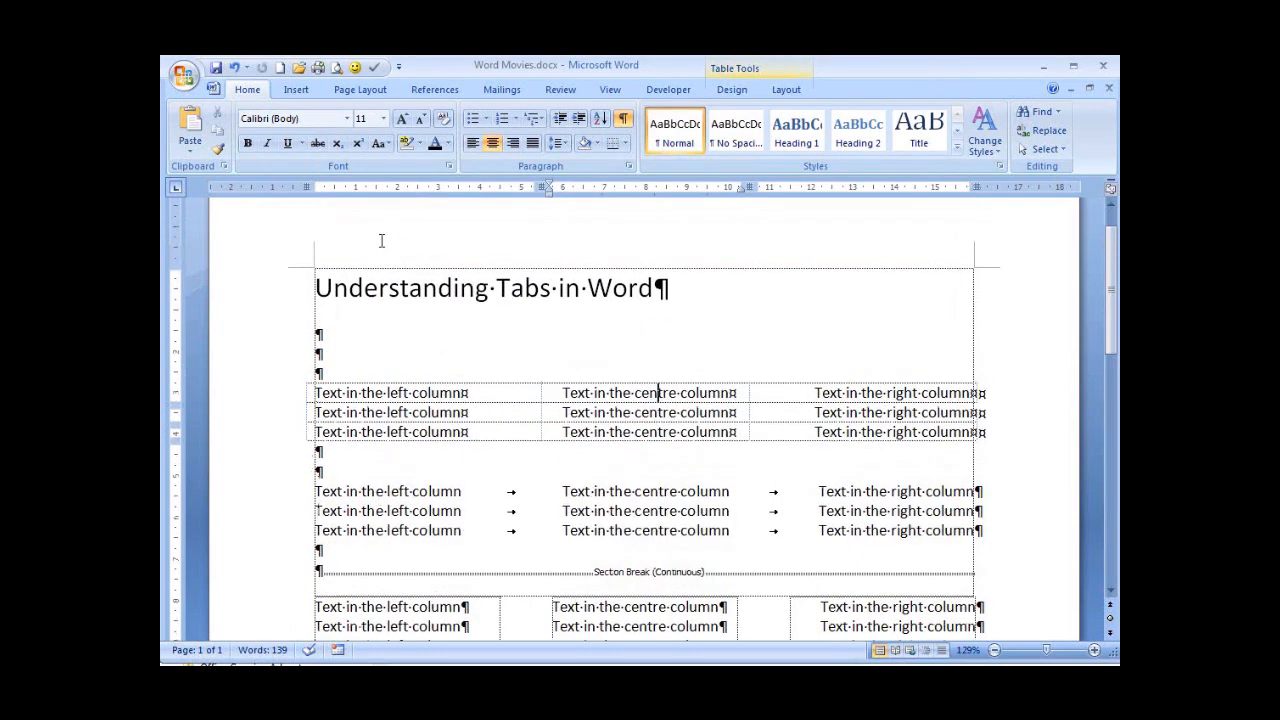
pyautogui.moveTo(1024, 511)
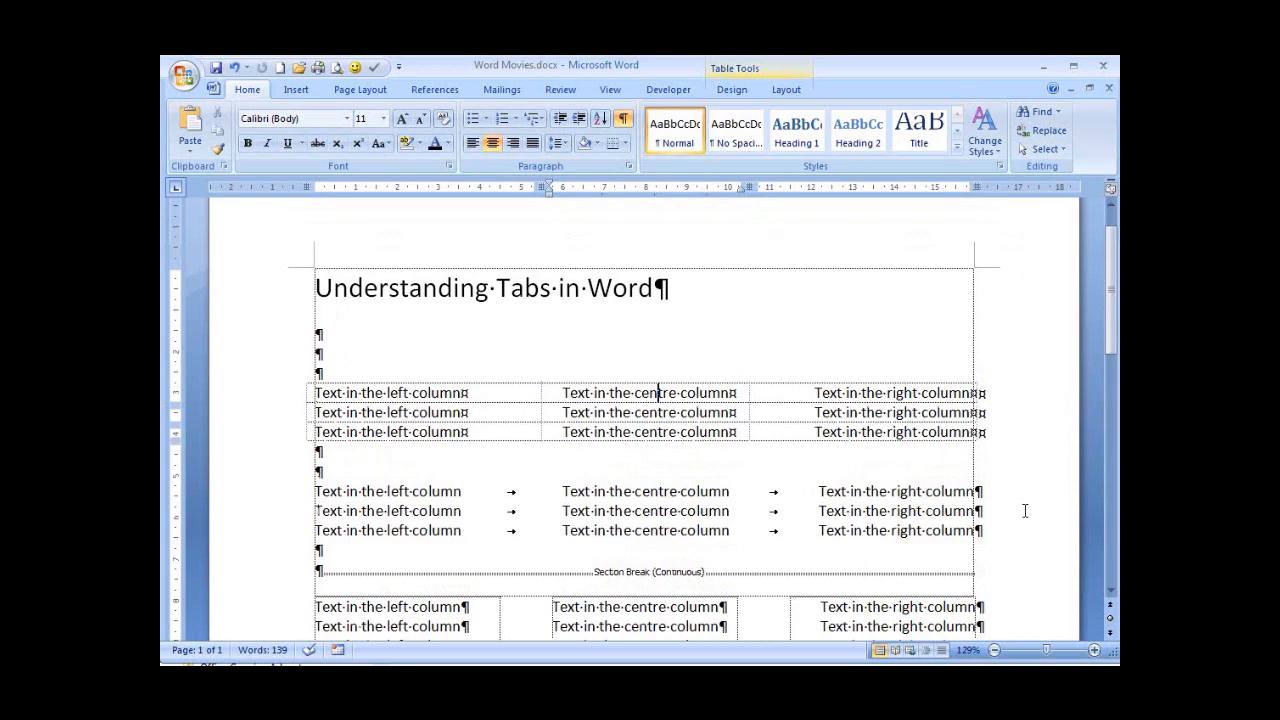
pyautogui.scroll(-3)
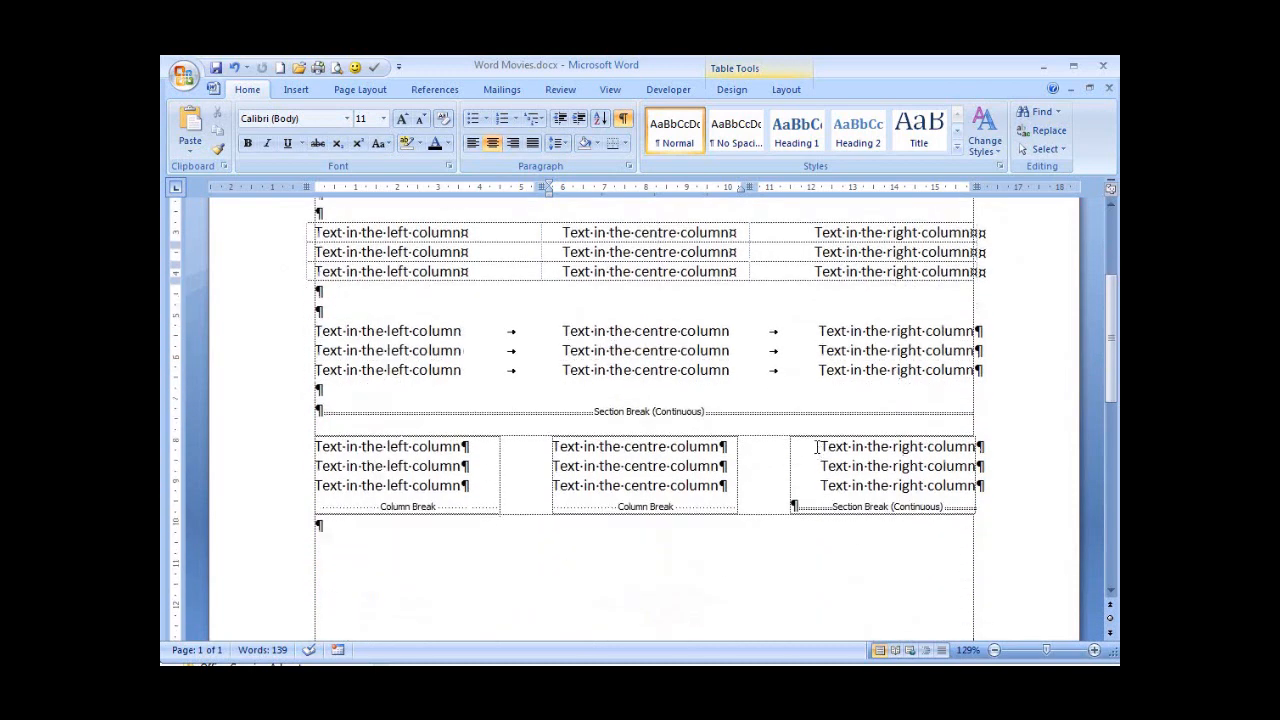